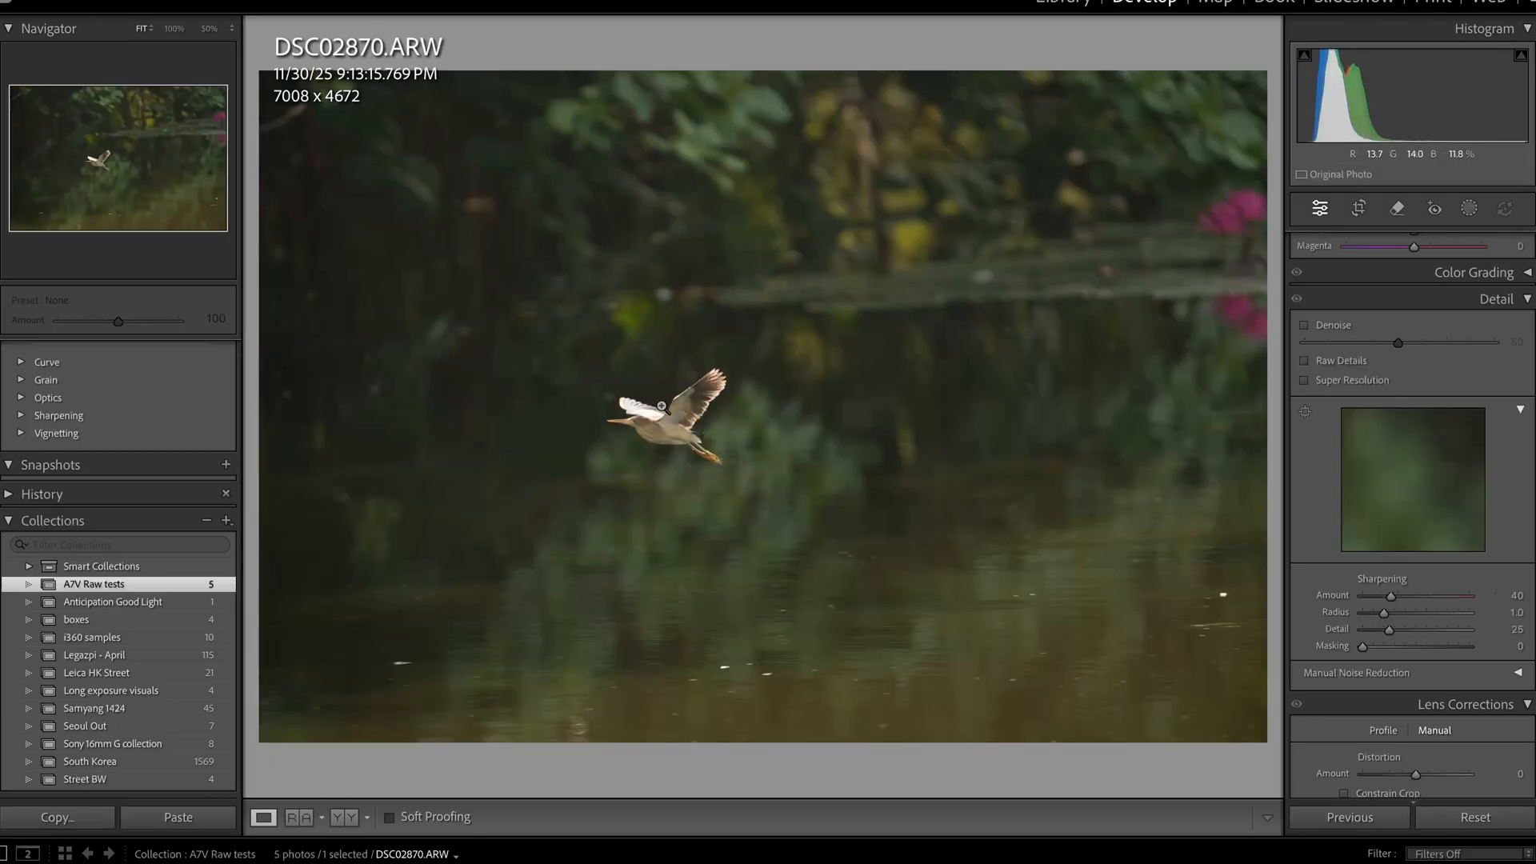
Step: Zoom the DSC02870.ARW loupe view to 100% on the flying heron
click(667, 402)
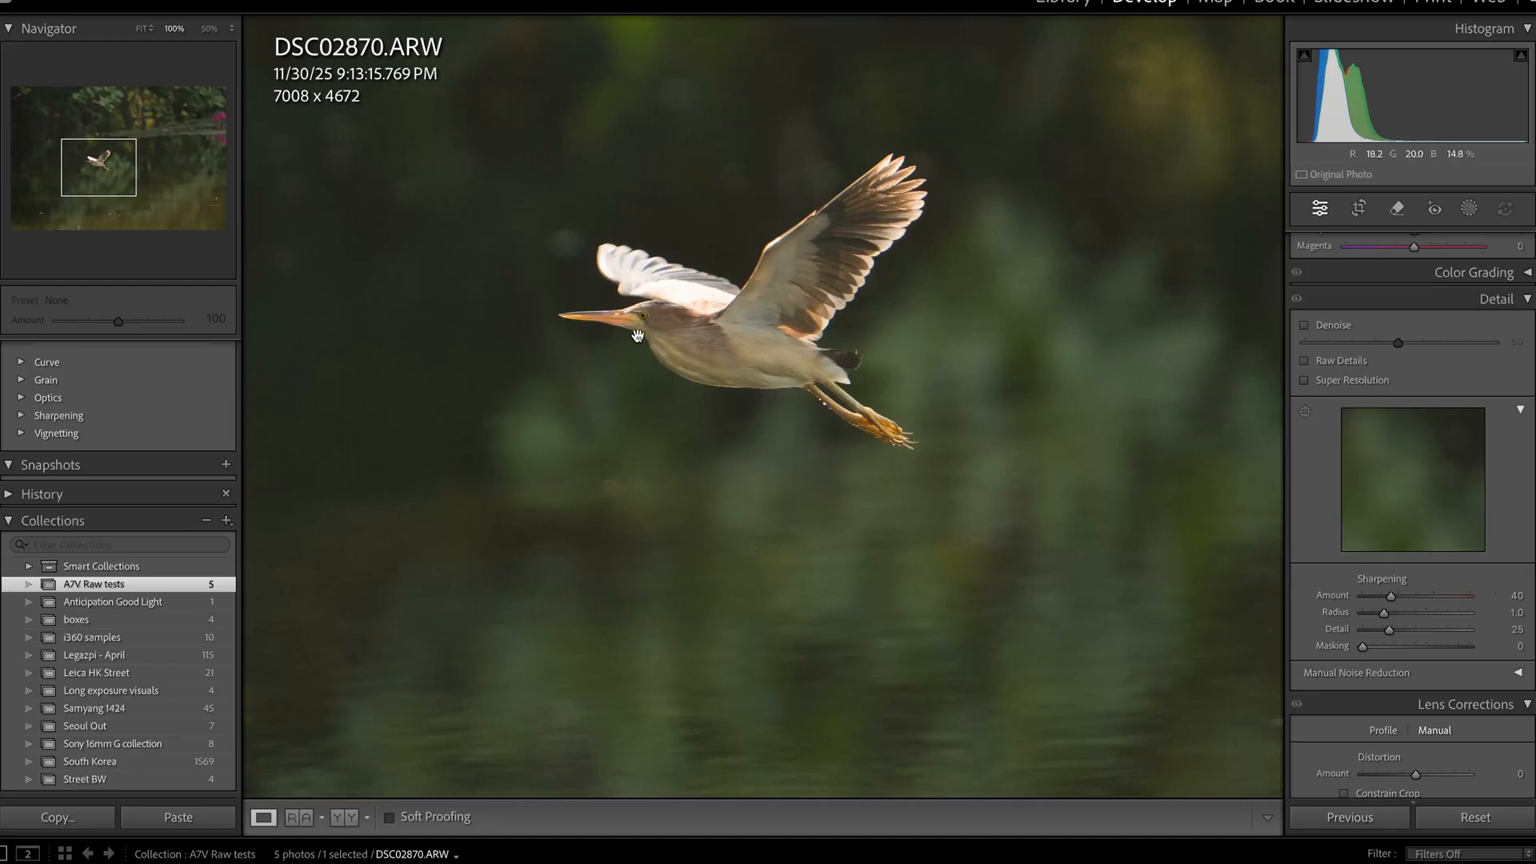
mouse_move(782, 413)
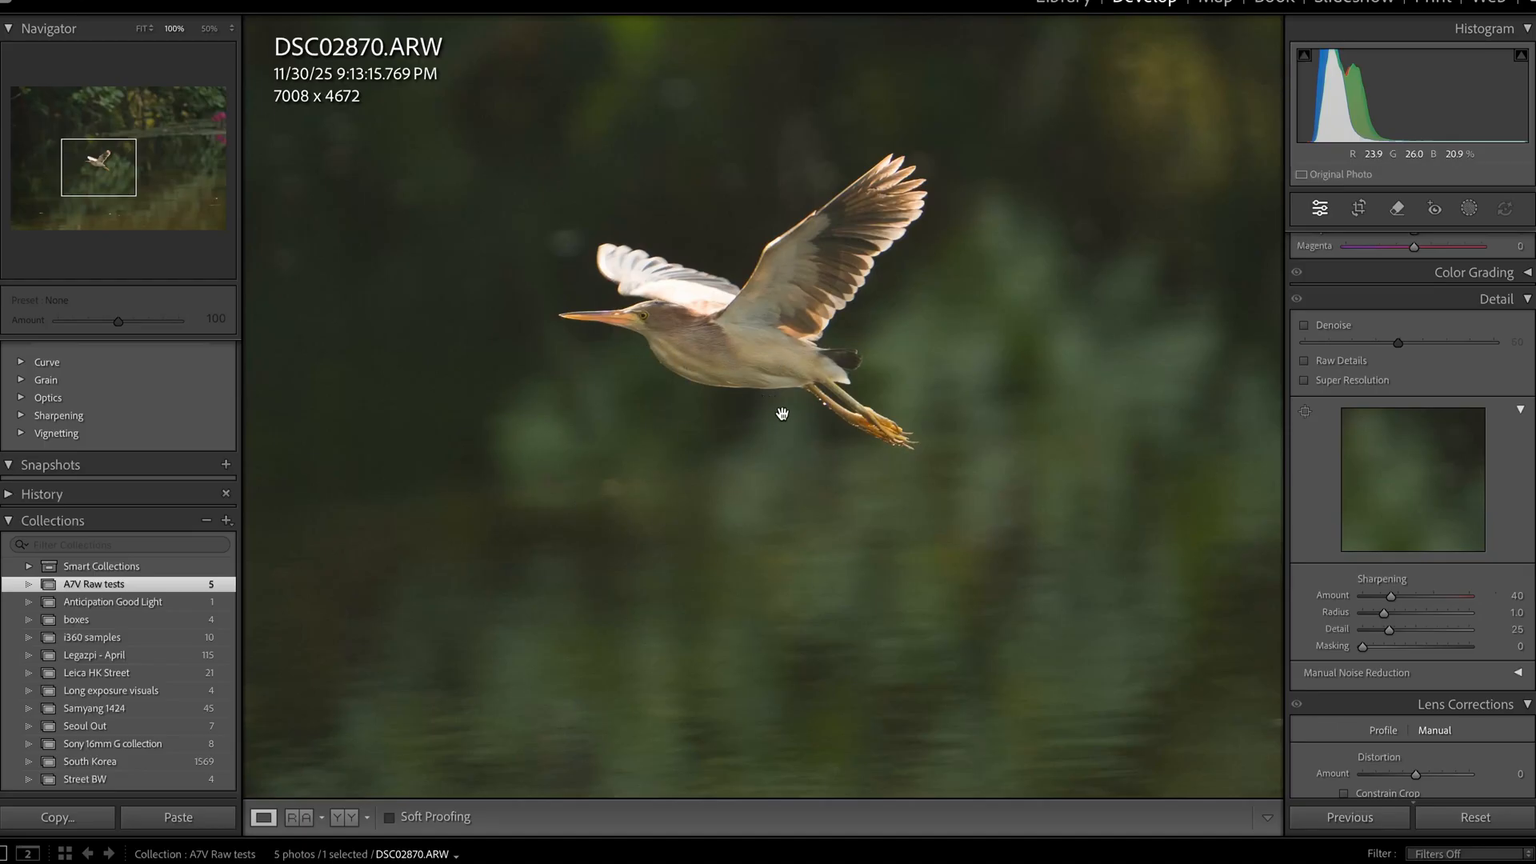